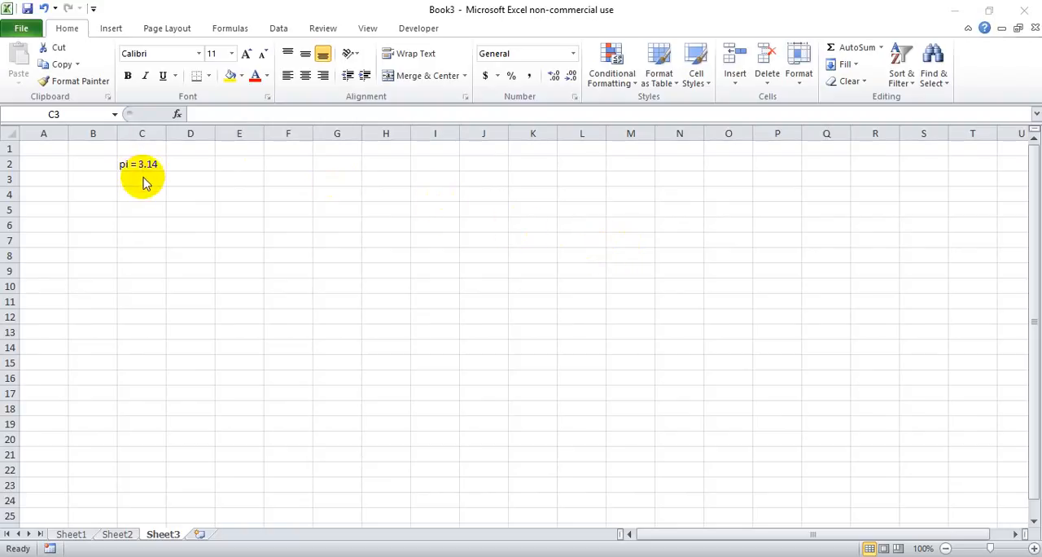
mouse_move(141, 181)
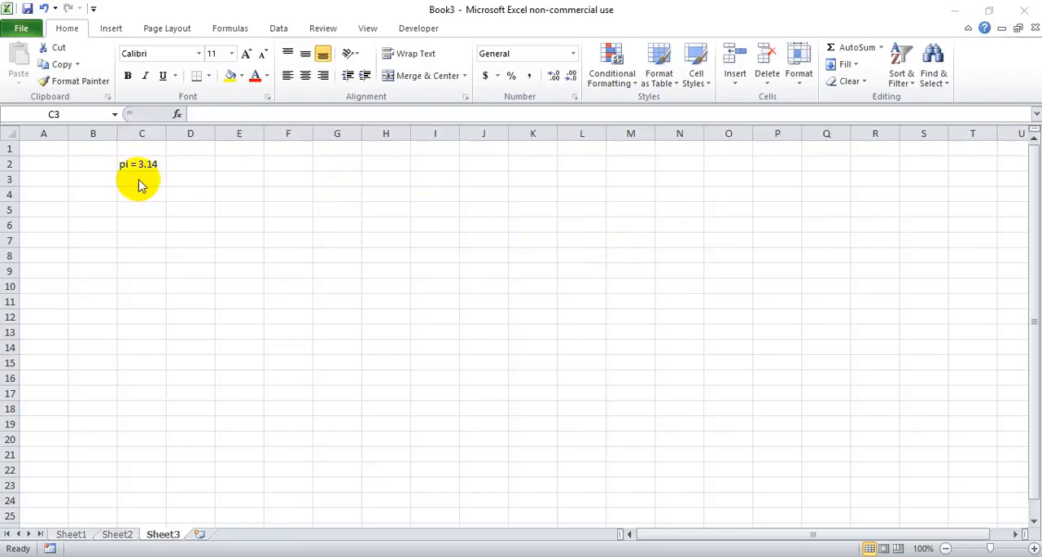
- Enter the text 'p = 3.14' in cell C3 below the pi label
click(141, 179)
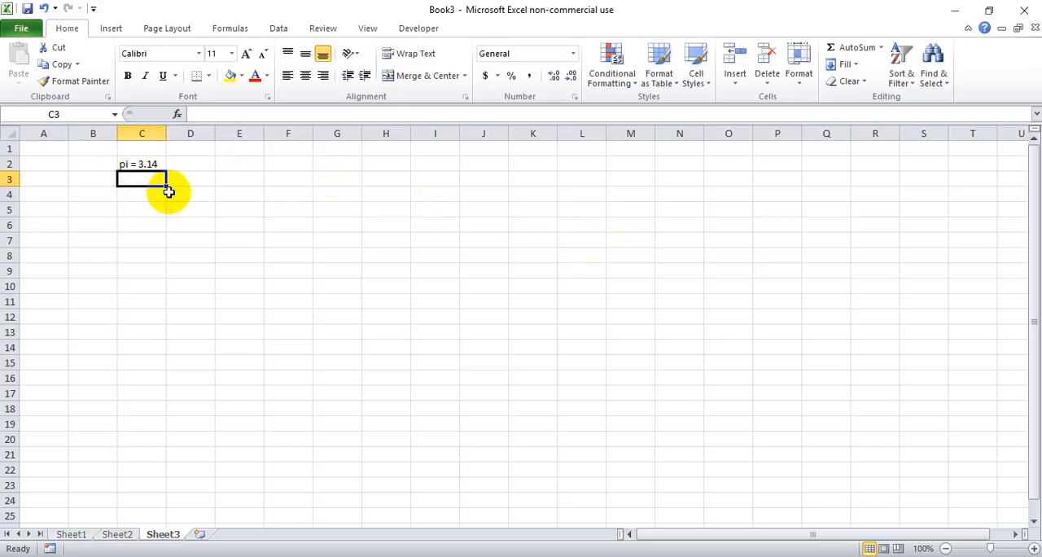
text(p)
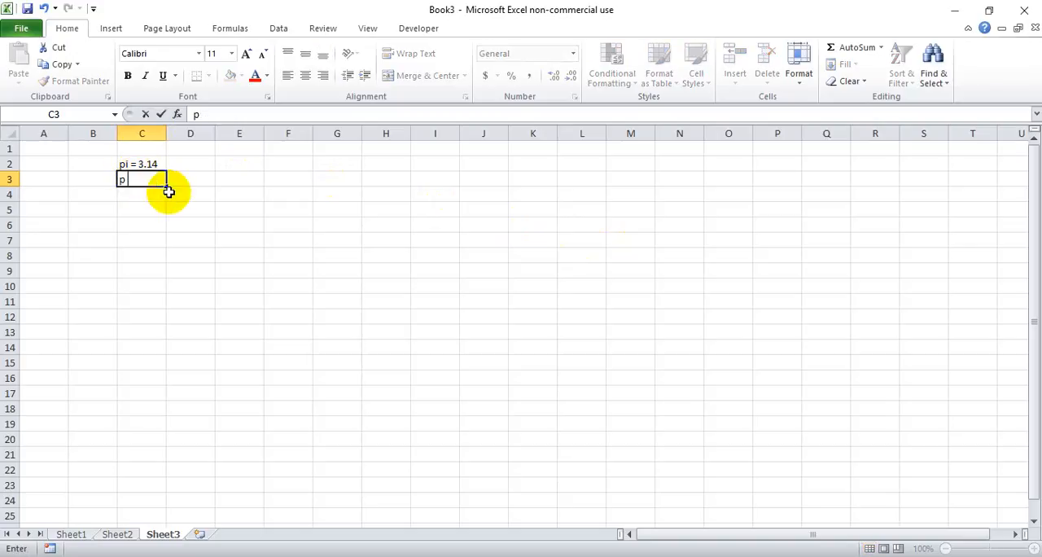
text(= 3.14)
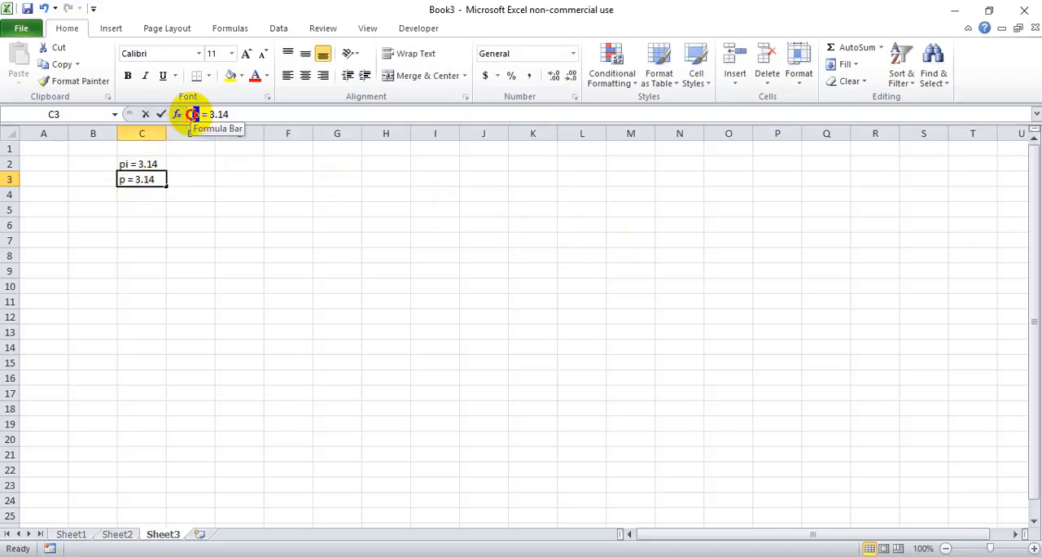
- Apply the Symbol font to the letter p so it displays as π
click(191, 114)
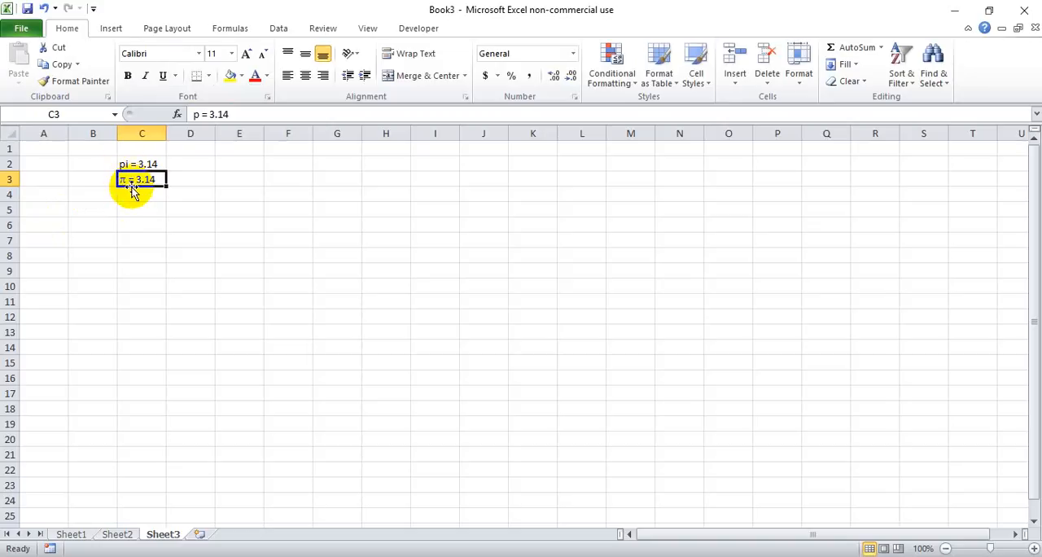
mouse_move(139, 212)
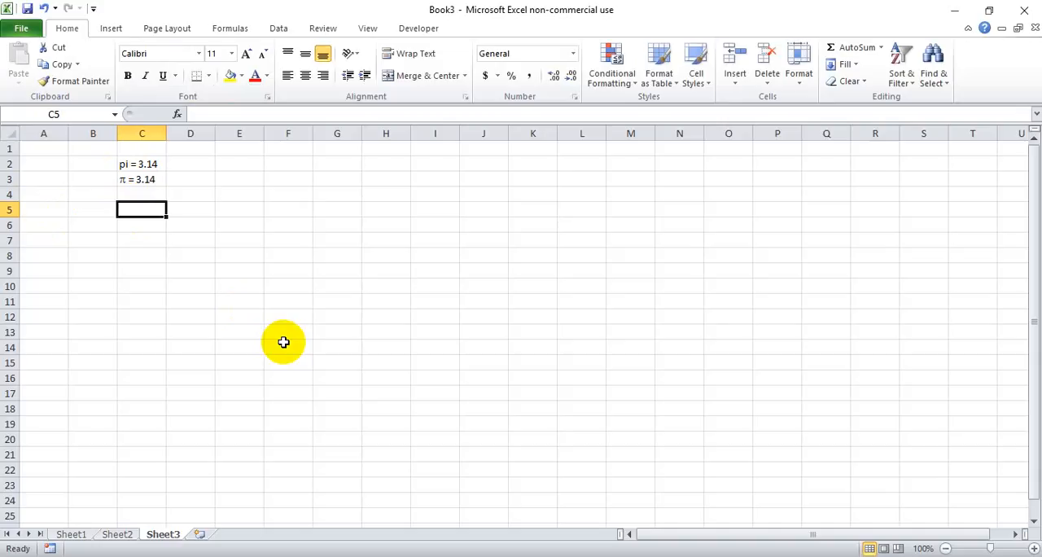
- Enter =PI() in C5, showing 3.141593, and reselect C5 to check the formula
text(=p)
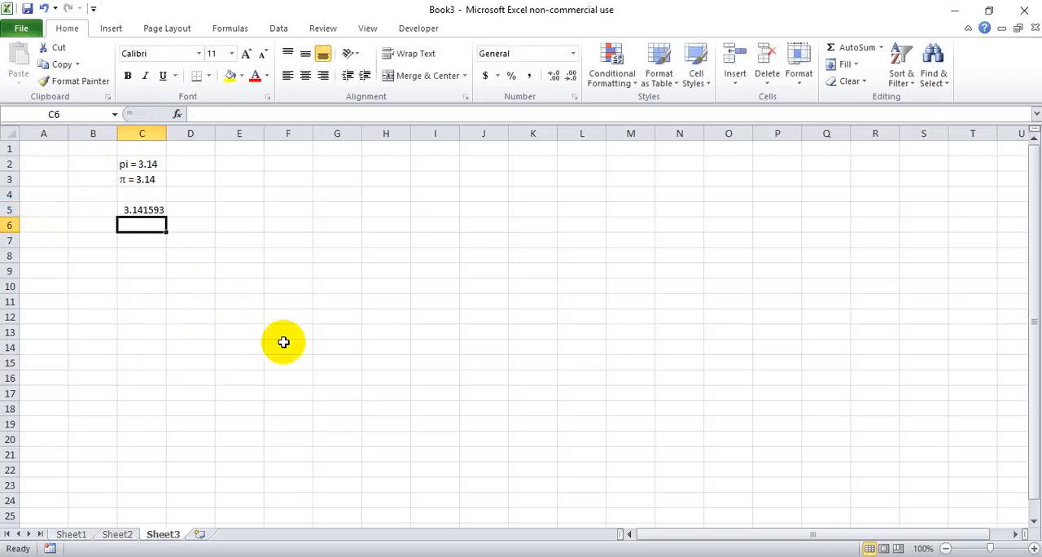
click(142, 210)
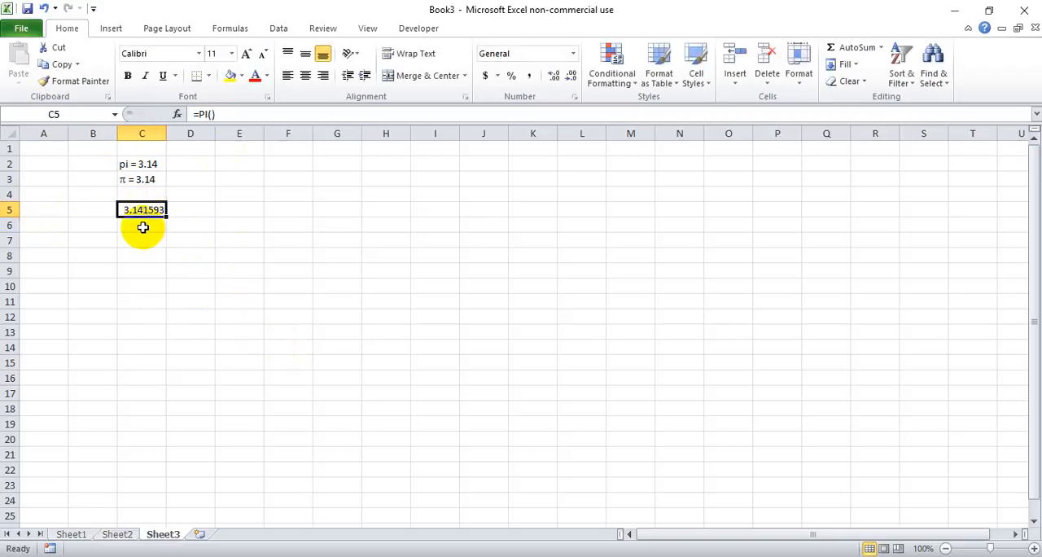
- Enter =pi in C6, getting #NAME?, then retype =pi to start the PI function
text(=)
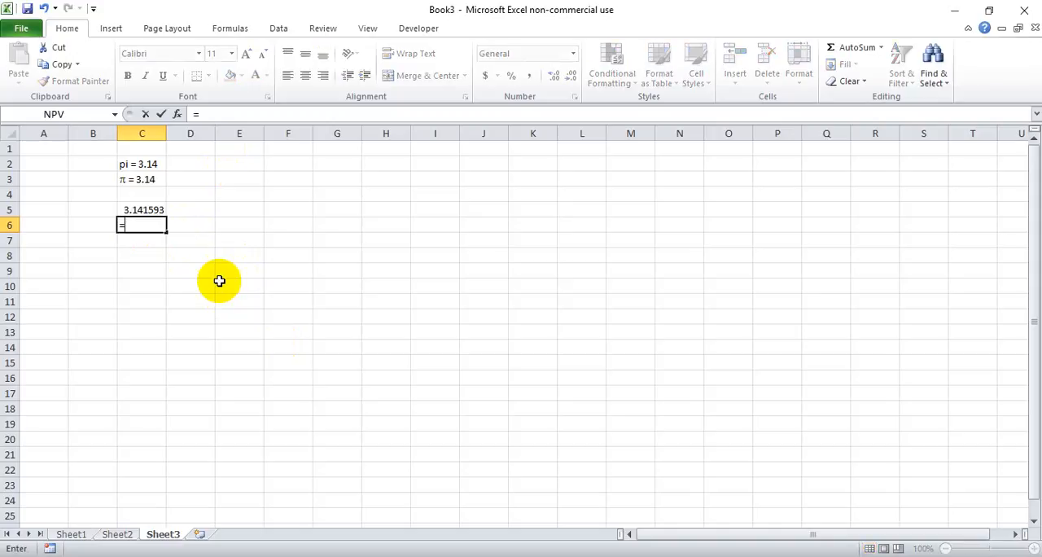
text(pi)
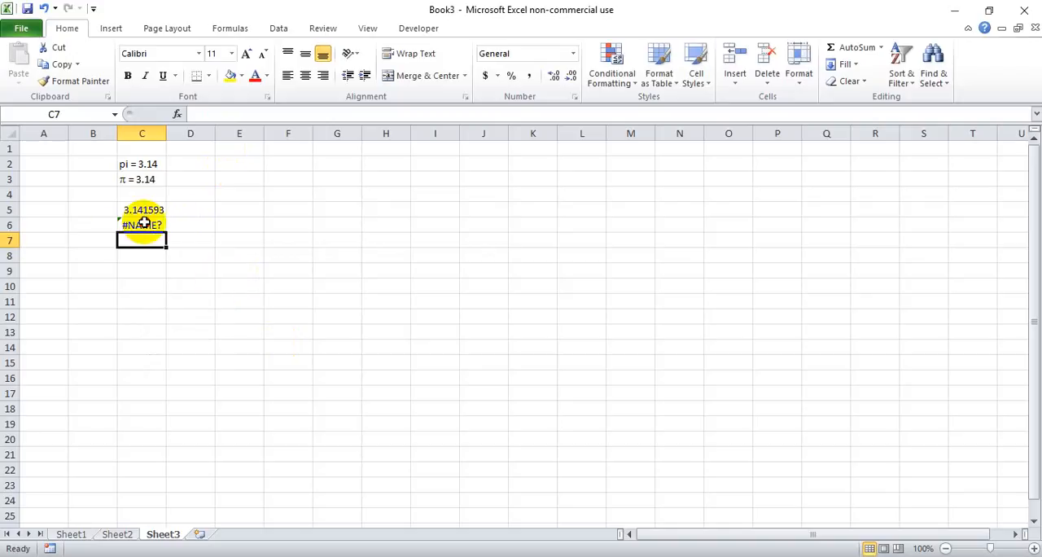
text(=pi)
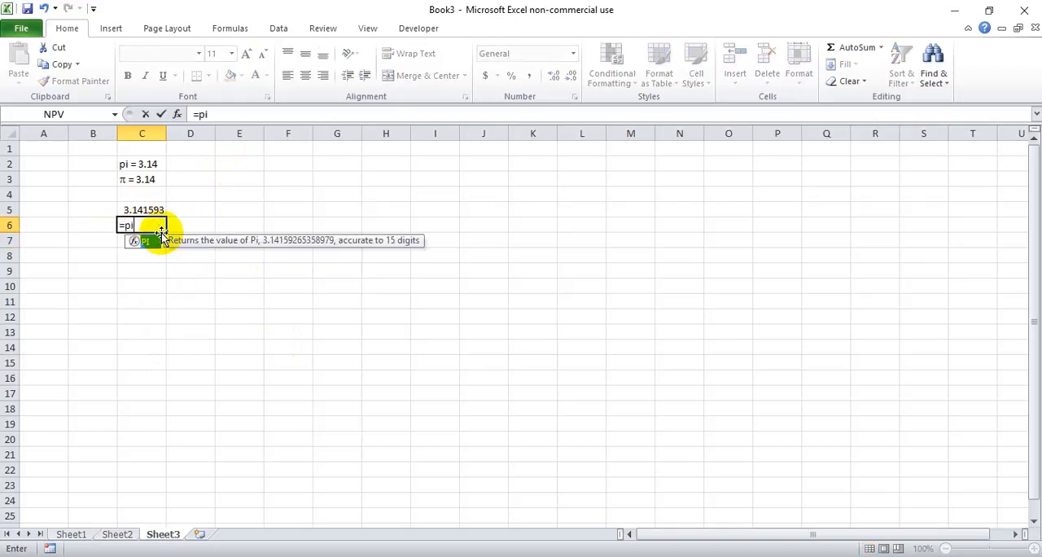